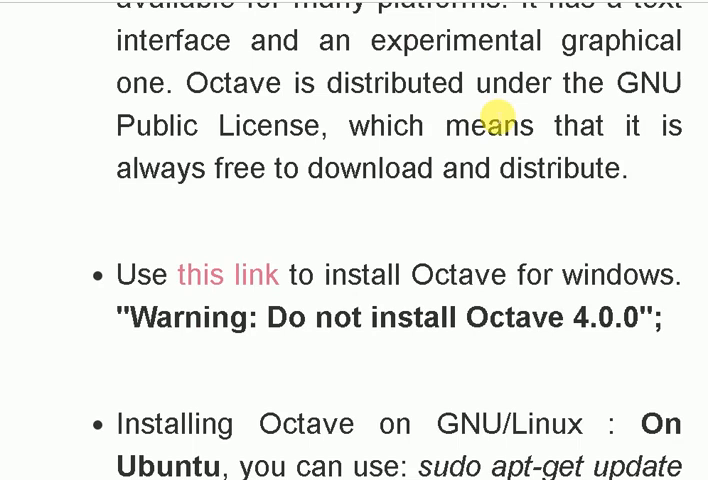
# Step: Focus the tutorial page to read past the Octave install notes to the download step
pyautogui.click(228, 272)
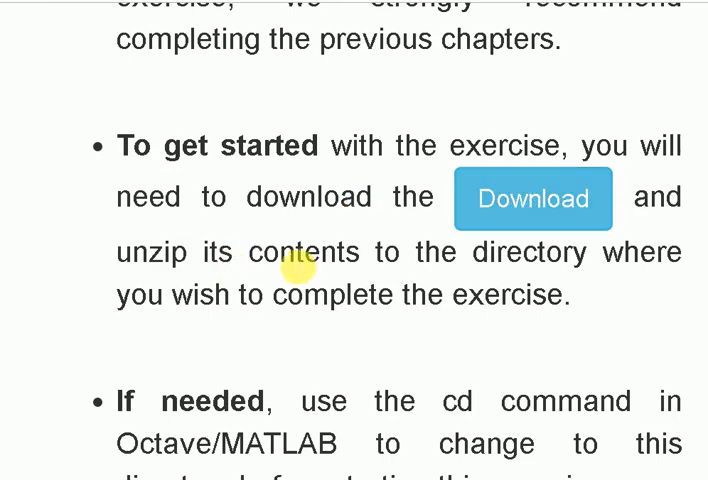
# Step: Scroll the tutorial through the file list, ex1.m notes and ex1data1.txt description to the Figure 1 plot
pyautogui.scroll(-3)
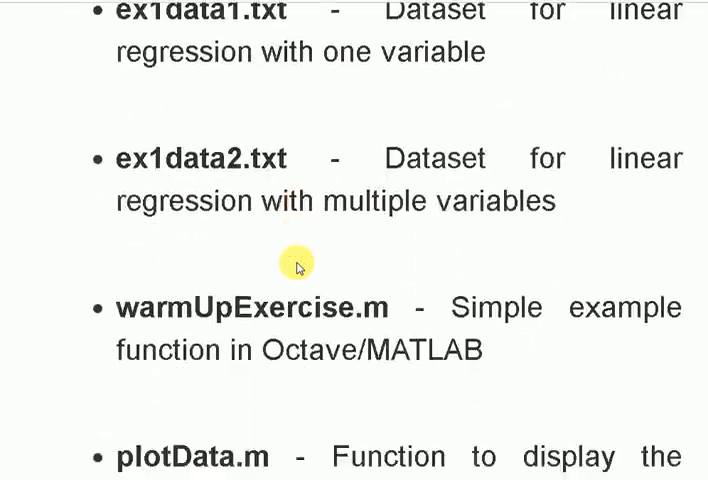
pyautogui.scroll(-3)
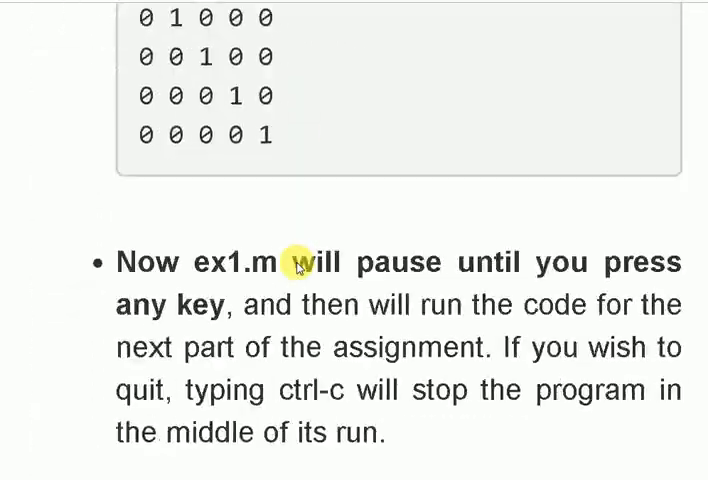
pyautogui.scroll(-3)
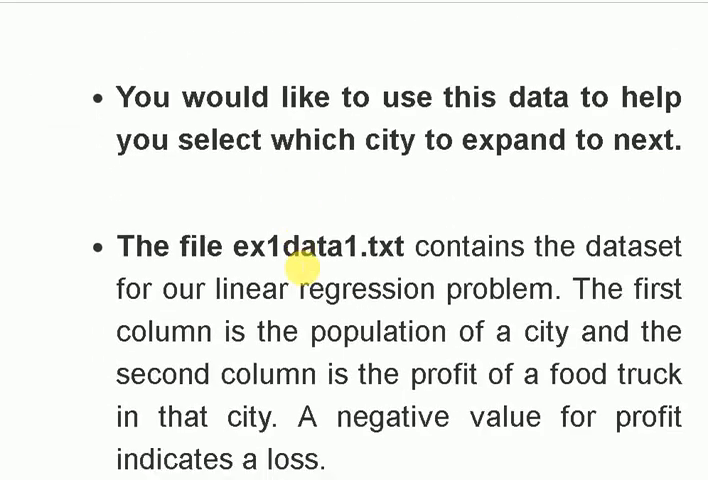
pyautogui.scroll(-3)
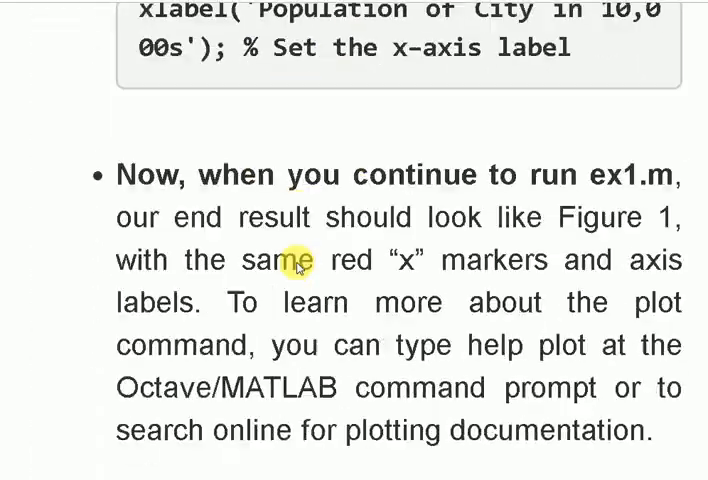
pyautogui.scroll(-3)
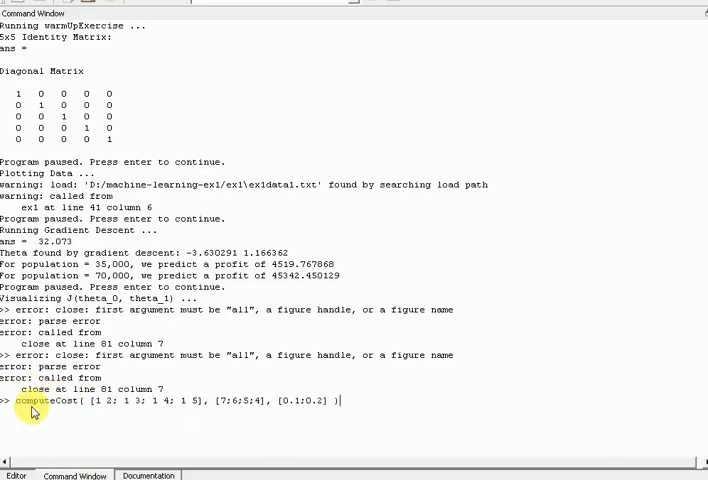
# Step: Run computeCost([1 2; 1 3; 1 4; 1 5], [7;6;5;4], [0.1;0.2]) to compare against 11.9450
pyautogui.press('enter')
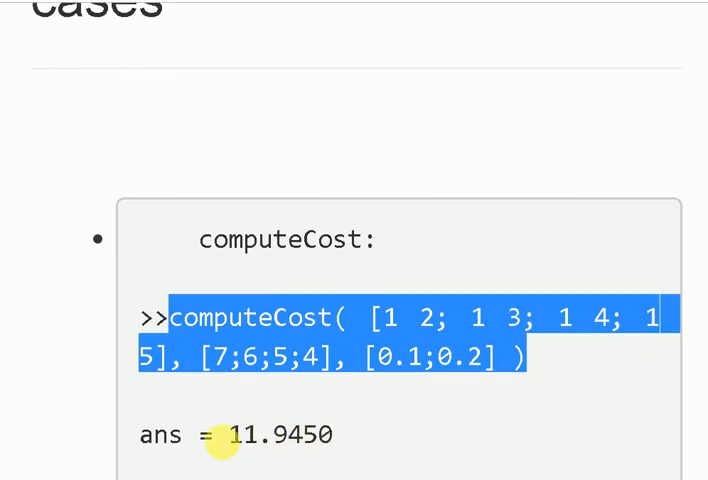
pyautogui.moveTo(440, 416)
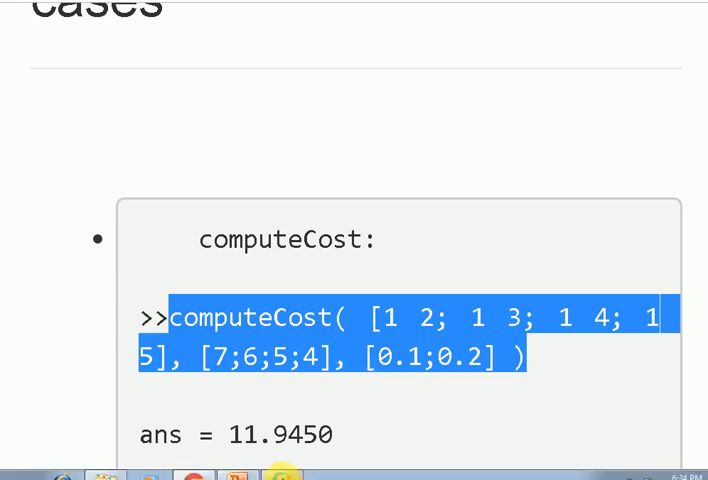
pyautogui.moveTo(490, 152)
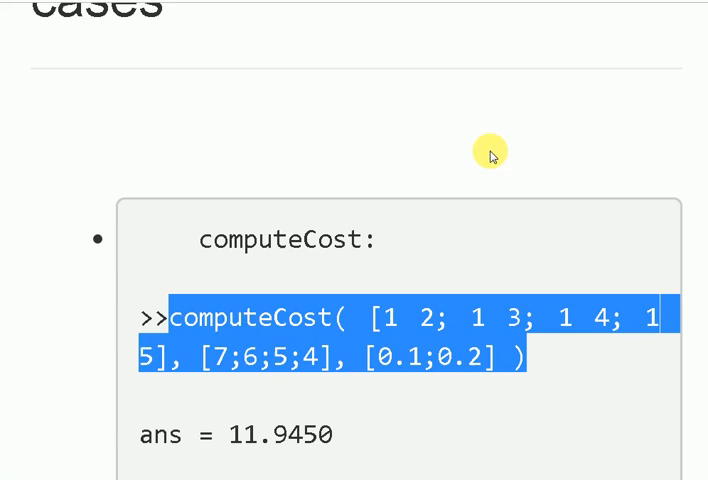